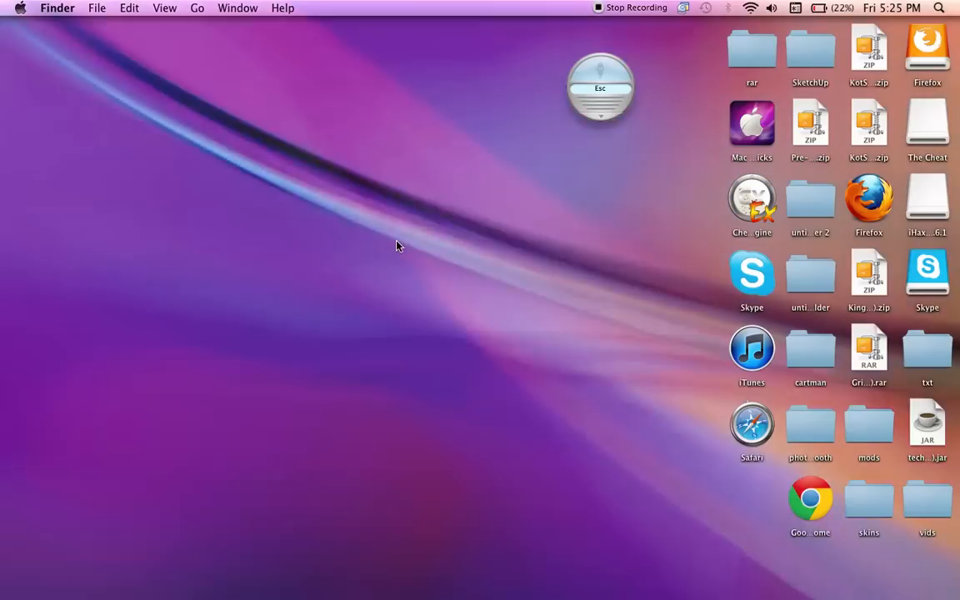
{"action": "mouse_move", "coordinate": [183, 104]}
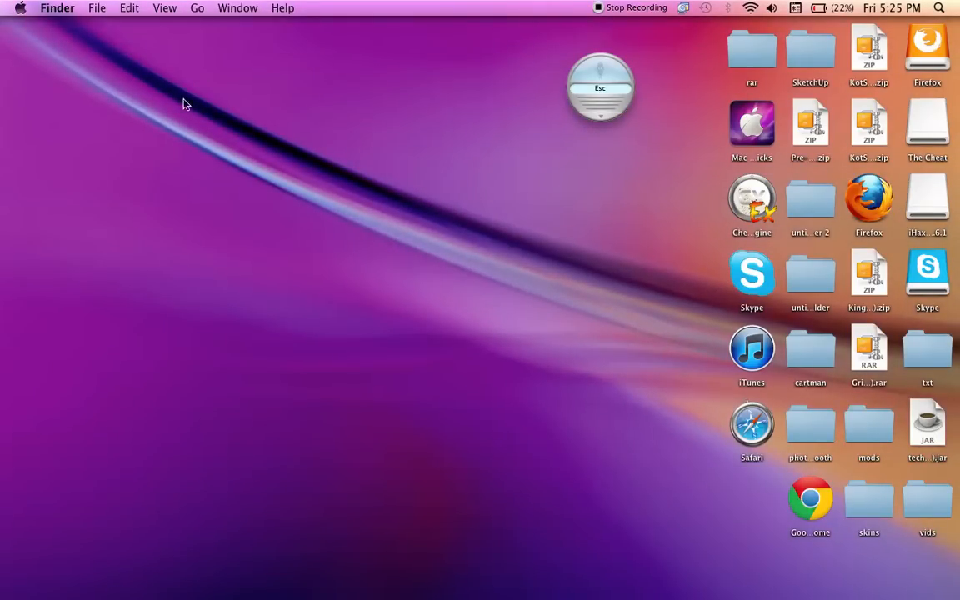
{"action": "mouse_move", "coordinate": [533, 390]}
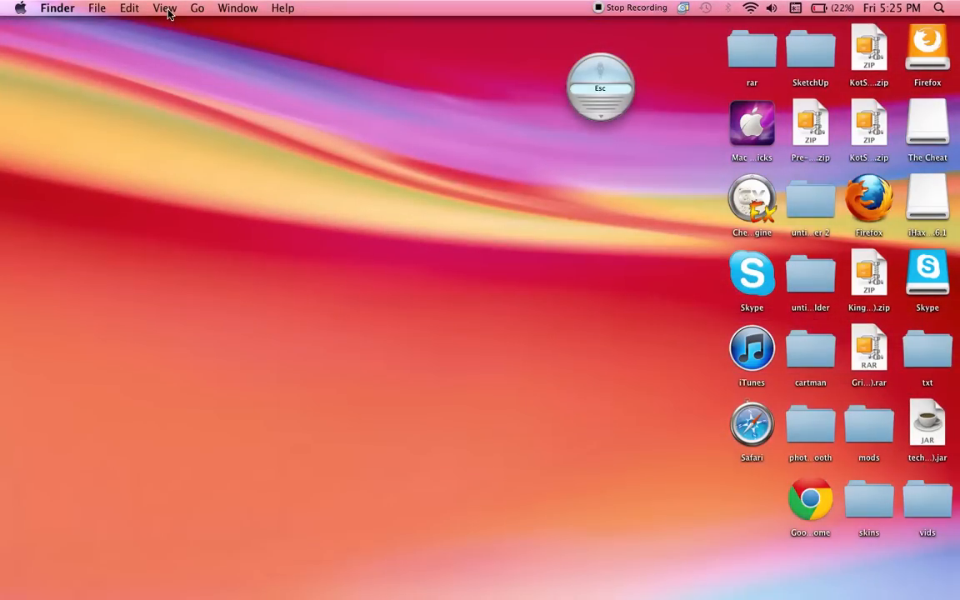
{"action": "mouse_move", "coordinate": [165, 8]}
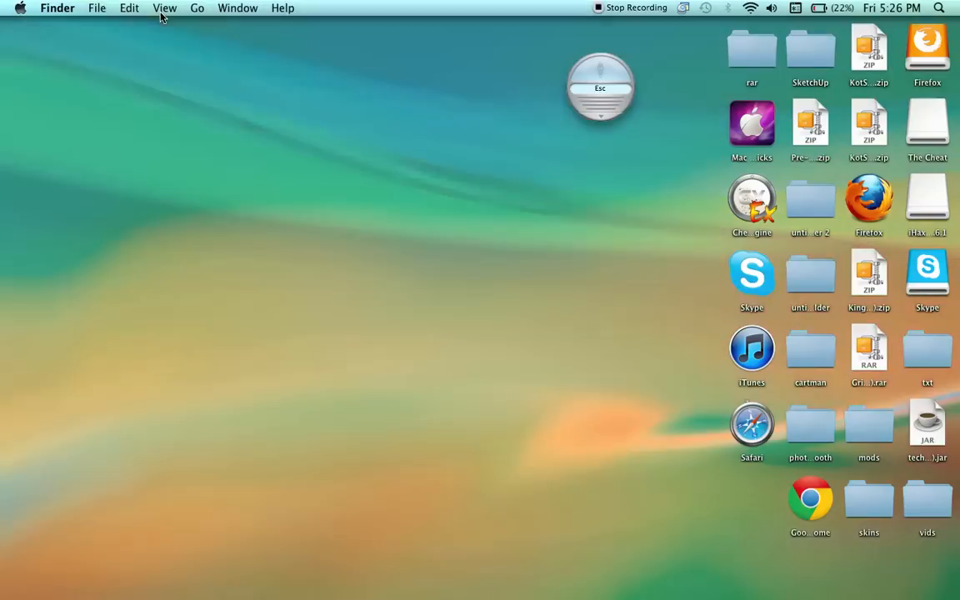
{"action": "mouse_move", "coordinate": [81, 540]}
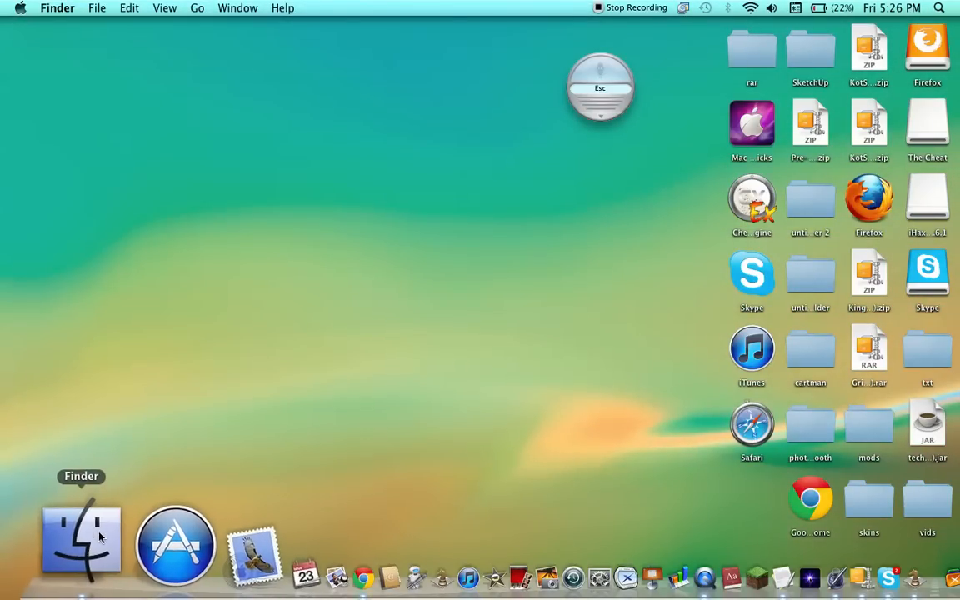
{"action": "mouse_move", "coordinate": [147, 542]}
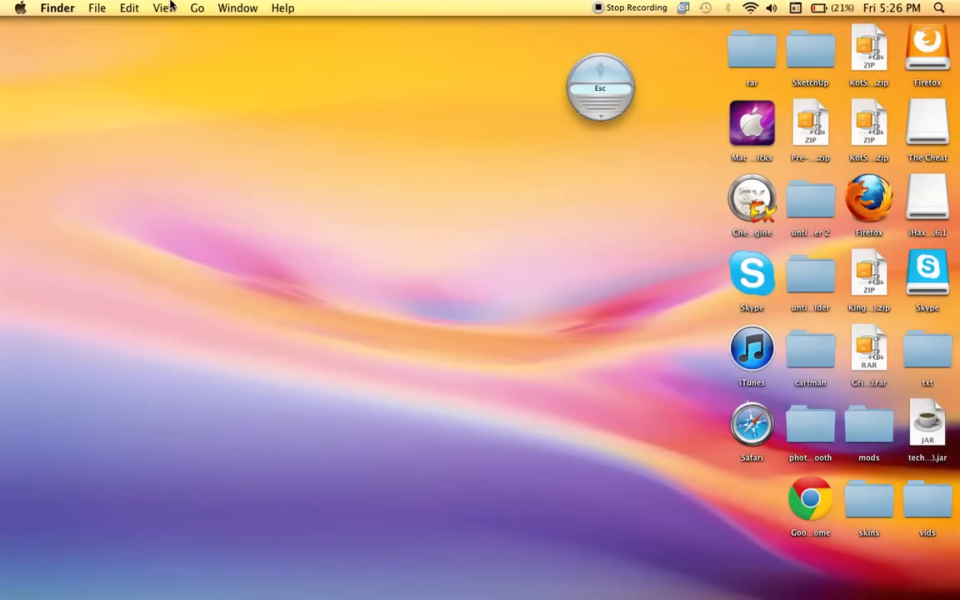
Choose Show View Options from Finder's View menu to see the desktop settings
{"action": "left_click", "coordinate": [165, 7]}
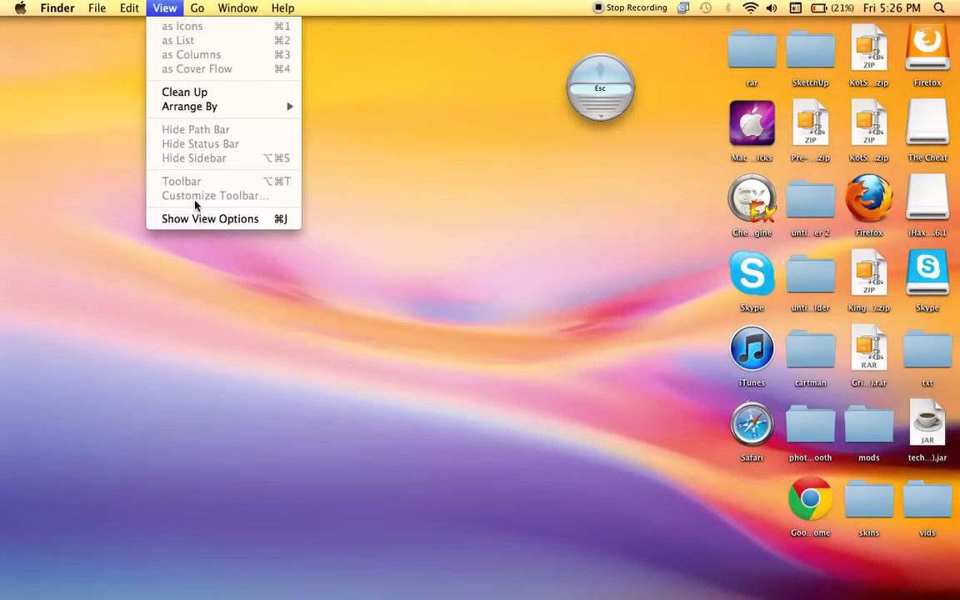
{"action": "mouse_move", "coordinate": [210, 218]}
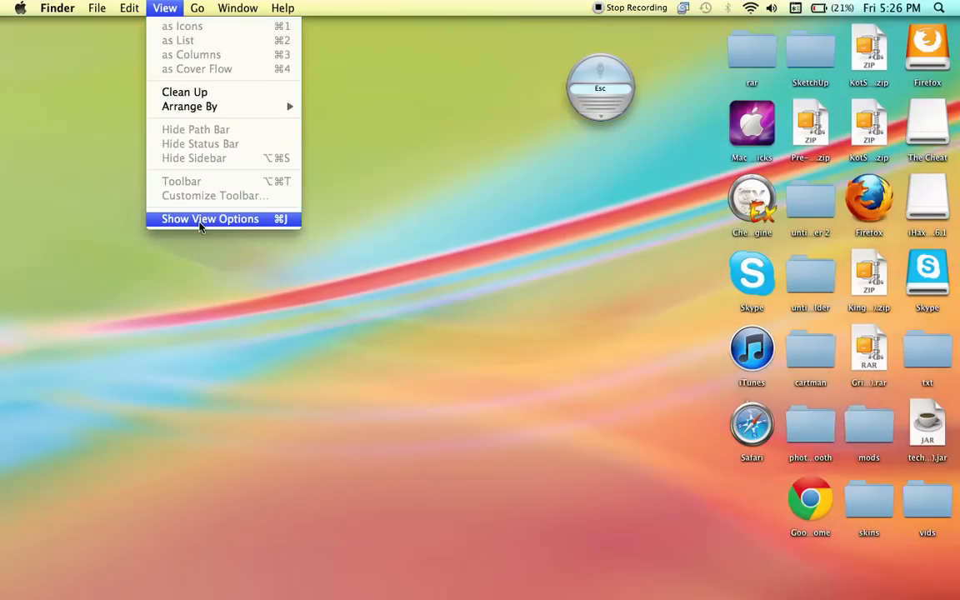
{"action": "left_click", "coordinate": [209, 218]}
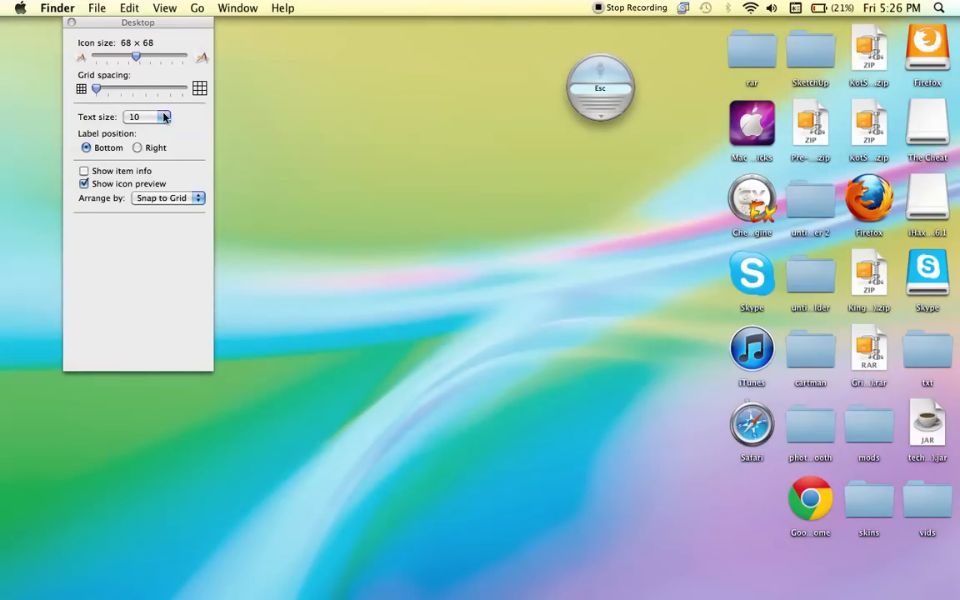
{"action": "left_click", "coordinate": [146, 117]}
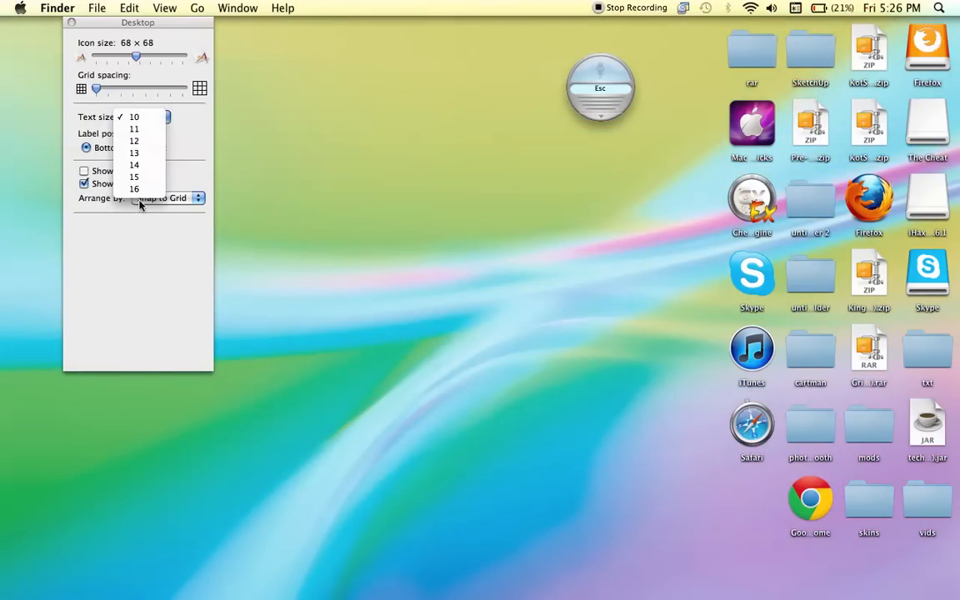
{"action": "left_click", "coordinate": [133, 189]}
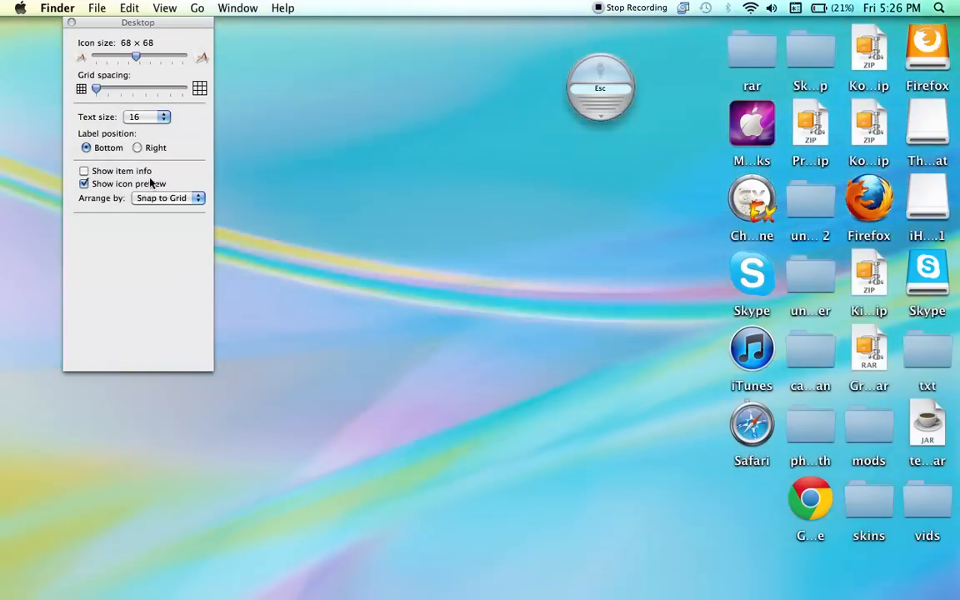
{"action": "left_click", "coordinate": [146, 116]}
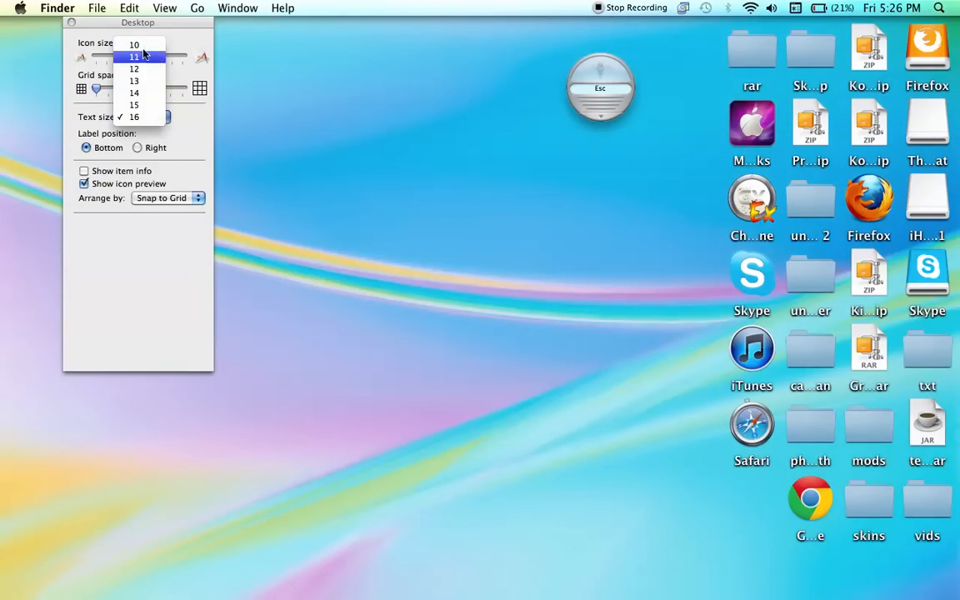
{"action": "left_click", "coordinate": [134, 44]}
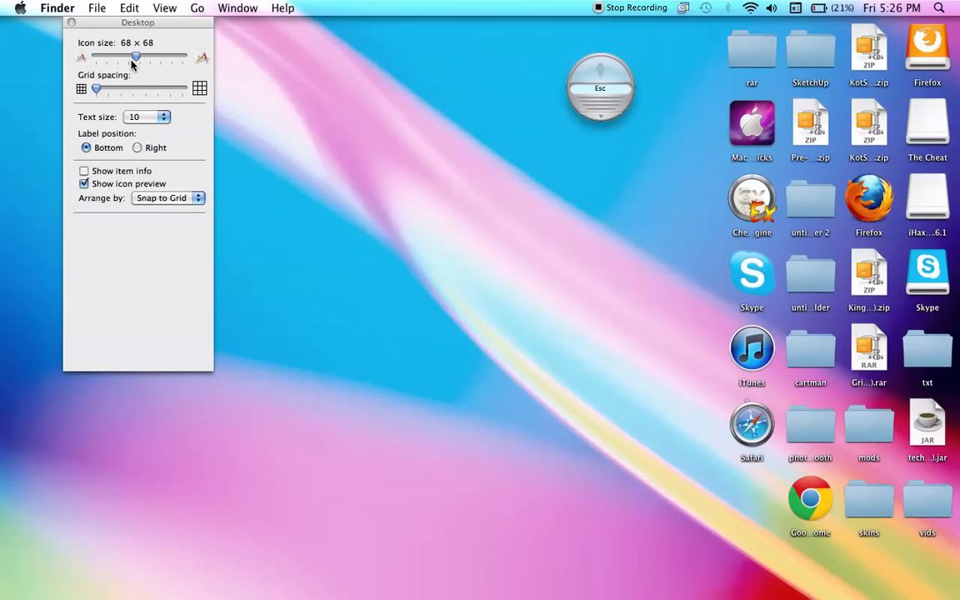
{"action": "left_click_drag", "start_coordinate": [135, 57], "coordinate": [181, 56]}
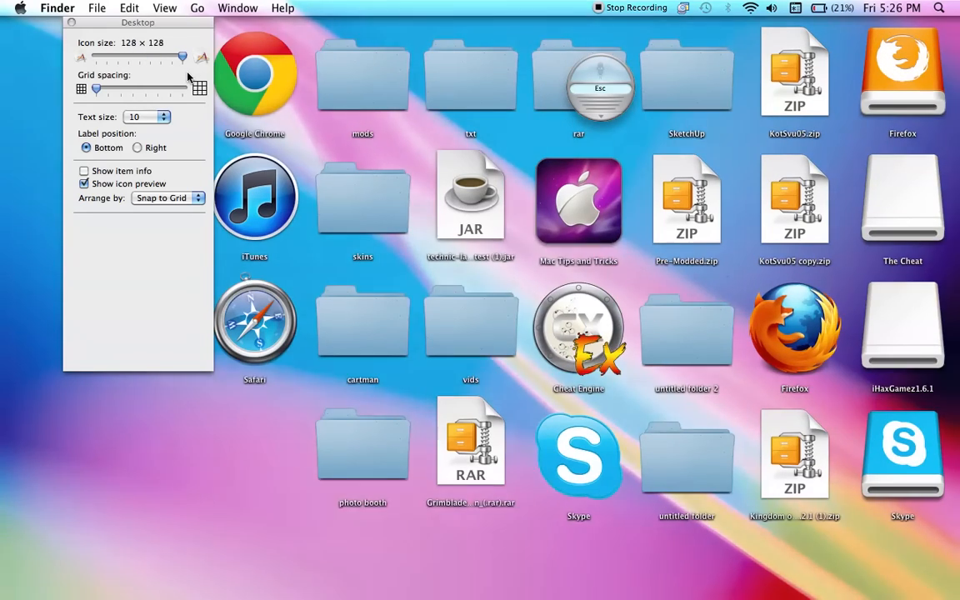
Shrink the desktop icons from 68 × 68 to 64 × 64 with the Icon size slider
{"action": "left_click_drag", "start_coordinate": [182, 57], "coordinate": [140, 57]}
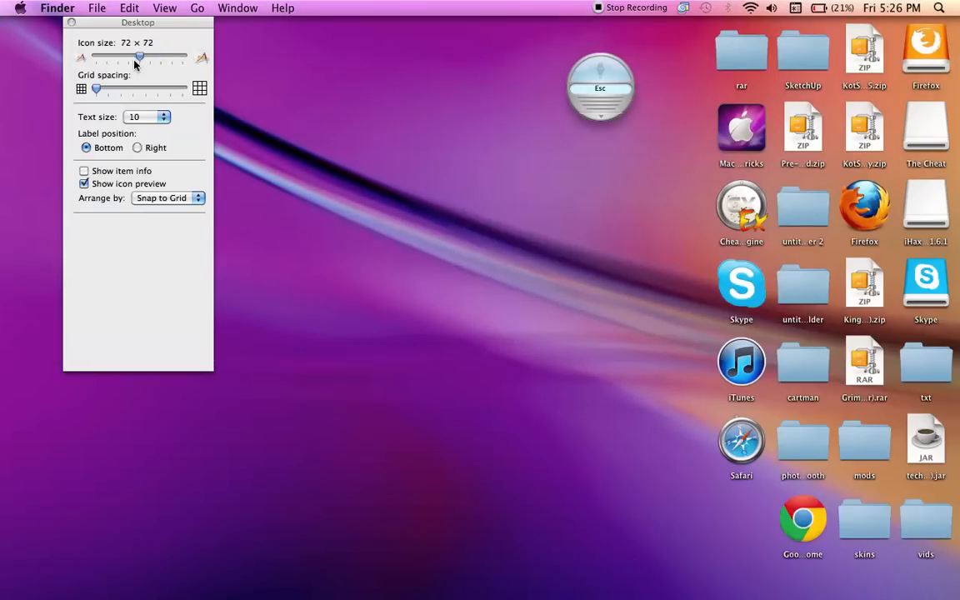
{"action": "left_click_drag", "start_coordinate": [140, 57], "coordinate": [135, 57]}
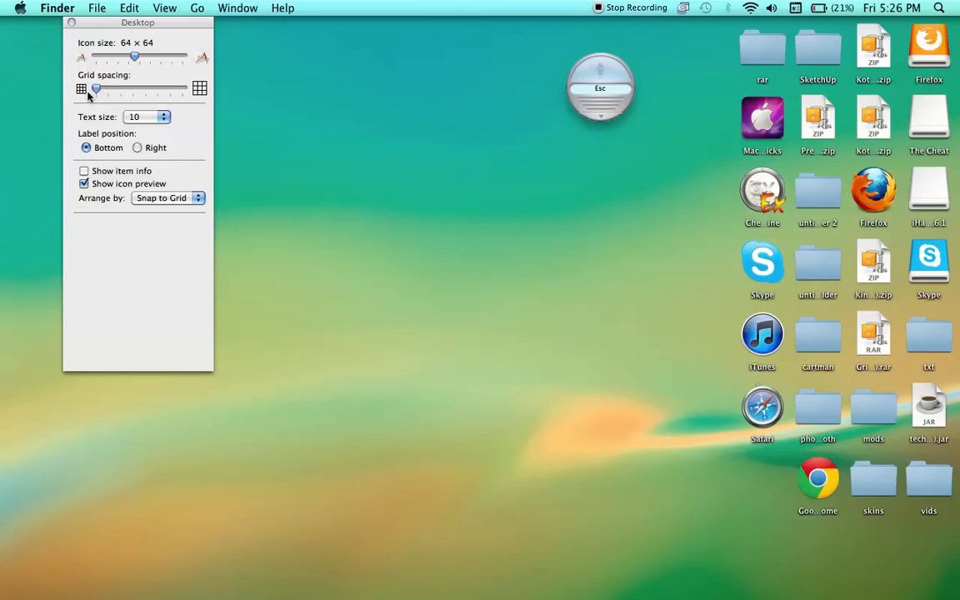
Briefly try the Right label position, then set icon labels back to Bottom
{"action": "left_click", "coordinate": [137, 147]}
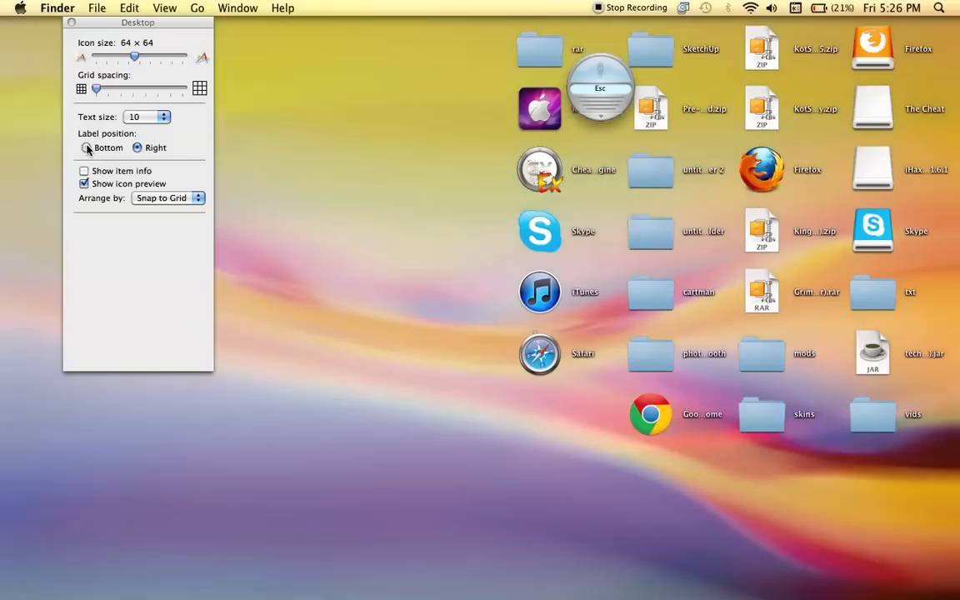
{"action": "left_click", "coordinate": [86, 148]}
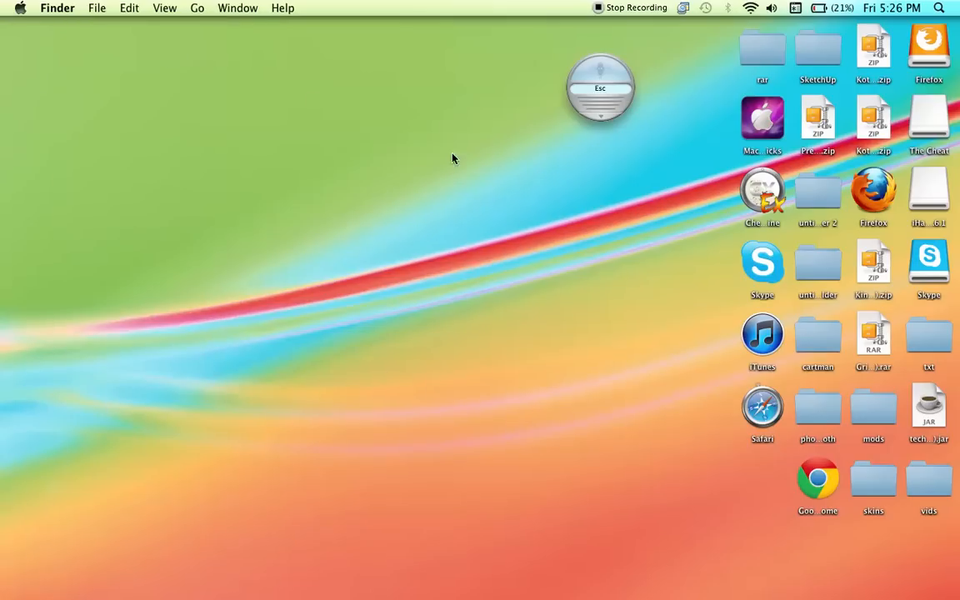
{"action": "mouse_move", "coordinate": [278, 370]}
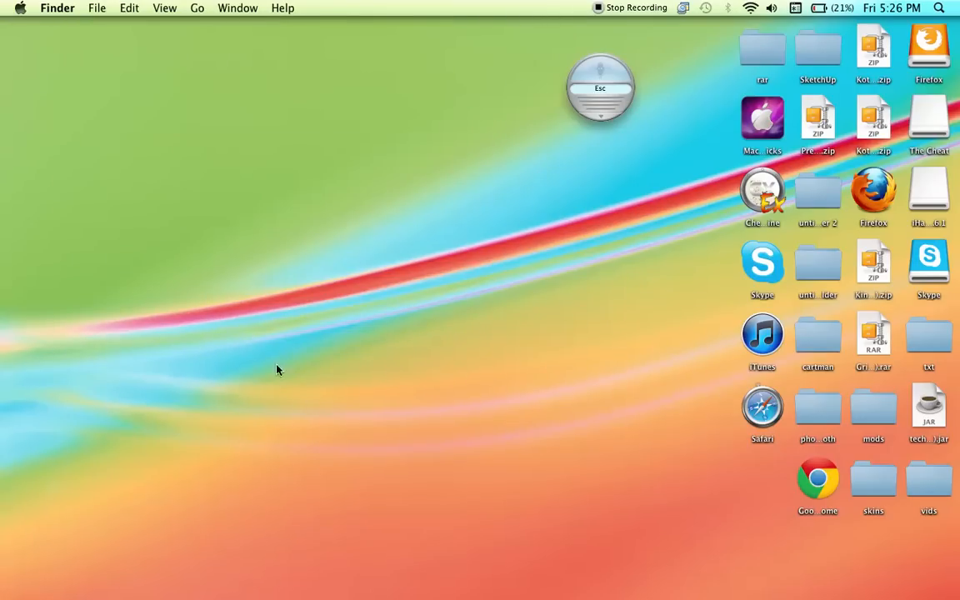